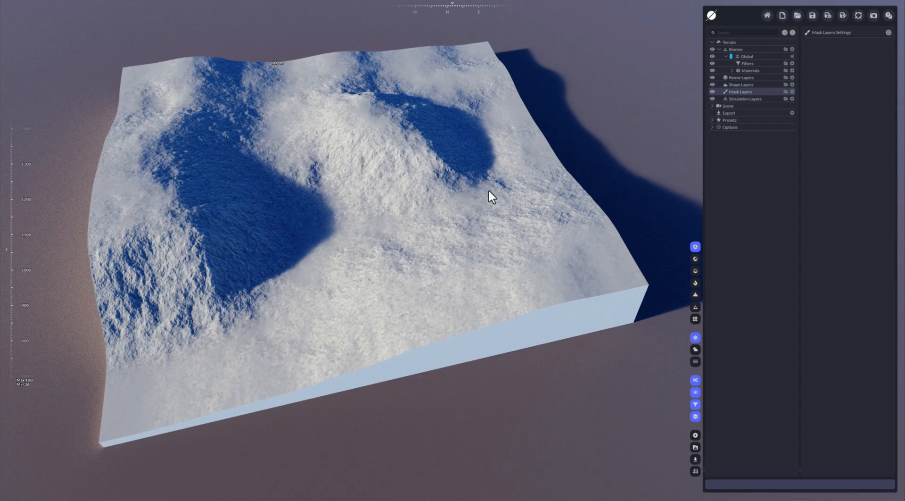
{"action": "mouse_move", "coordinate": [499, 198]}
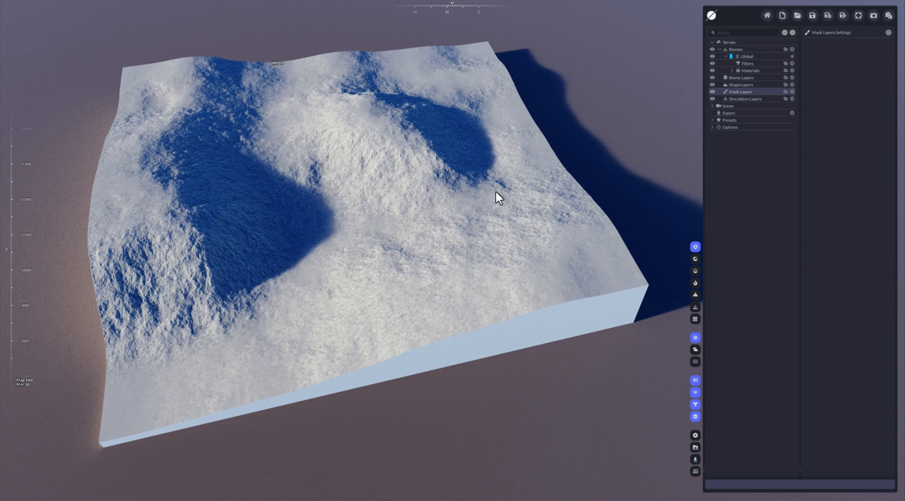
{"action": "mouse_move", "coordinate": [606, 201]}
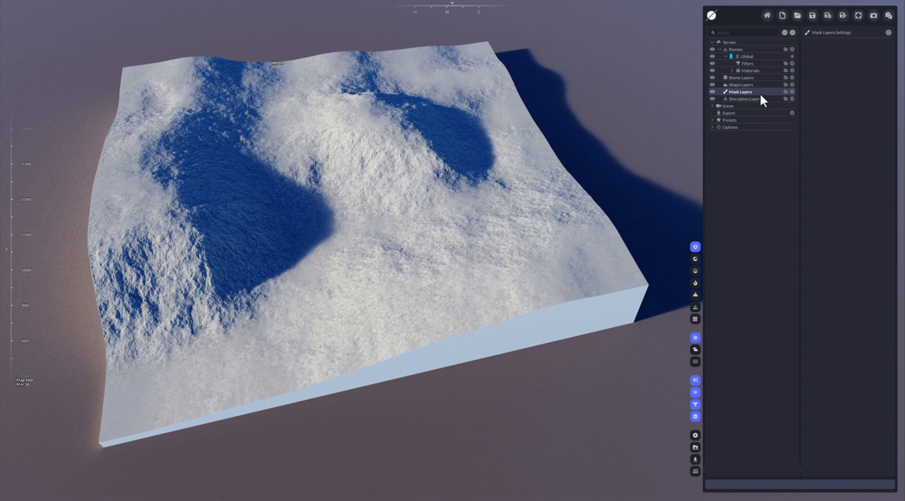
{"action": "mouse_move", "coordinate": [780, 101]}
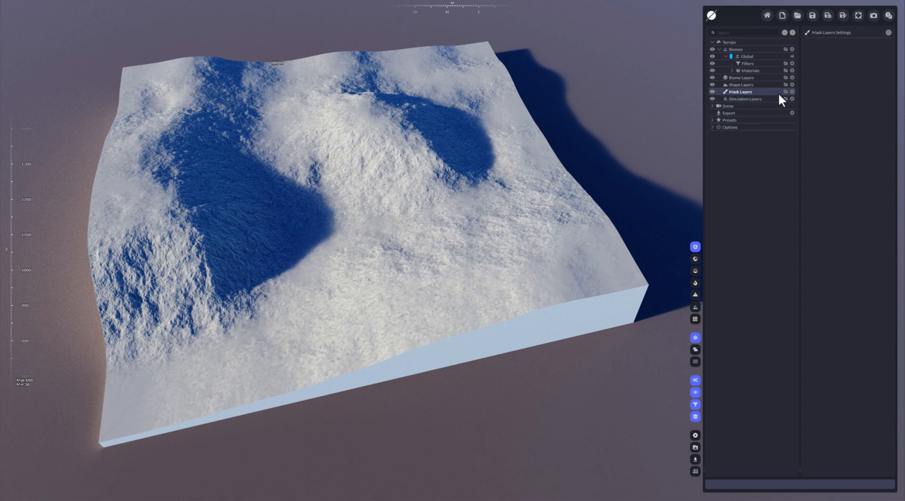
Add a new mask layer under Mask Layers and toggle Show Mask off then back on.
{"action": "left_click", "coordinate": [739, 92]}
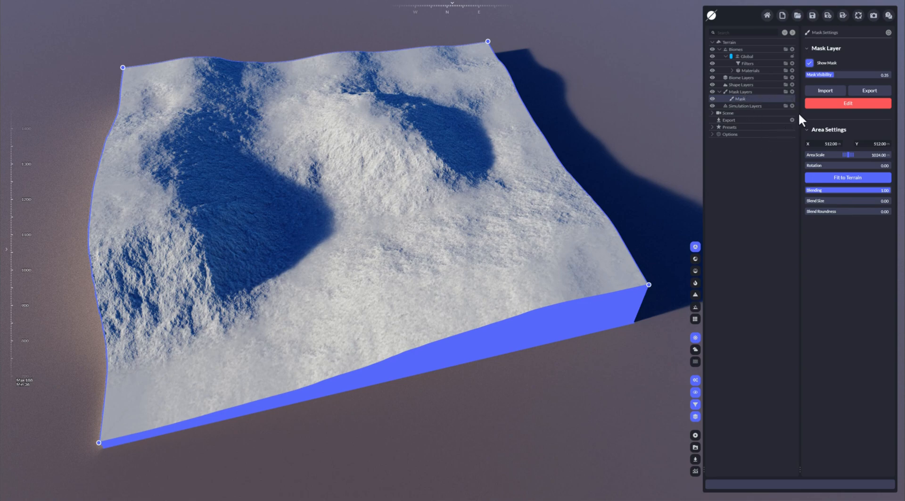
{"action": "left_click", "coordinate": [810, 62]}
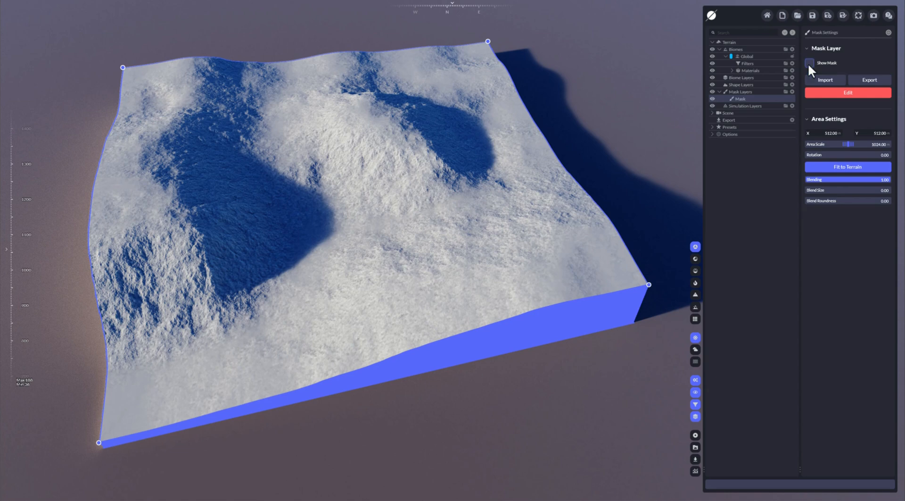
{"action": "left_click", "coordinate": [810, 63]}
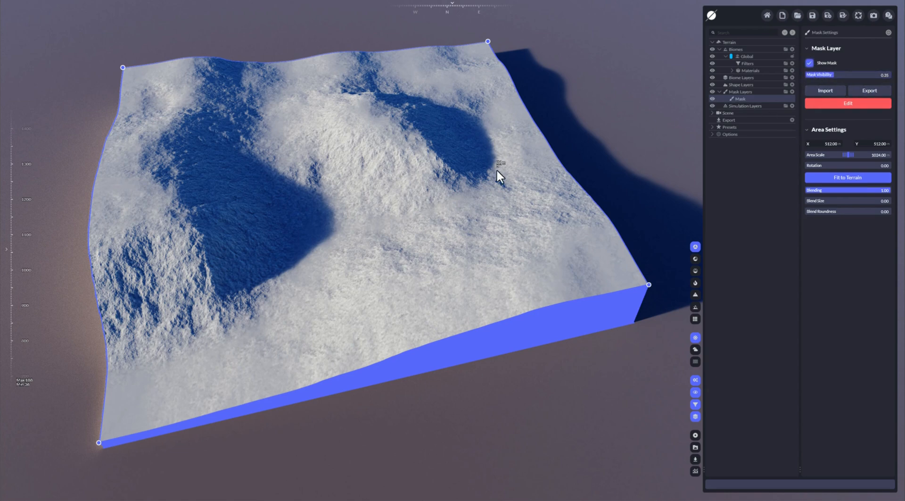
Enter mask editing and fill the entire terrain with the pink mask tint.
{"action": "left_click", "coordinate": [846, 104]}
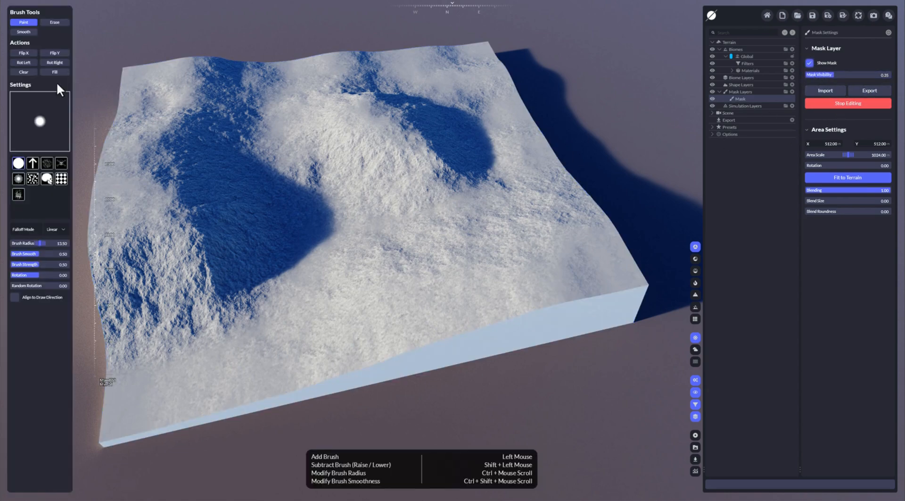
{"action": "left_click", "coordinate": [474, 141]}
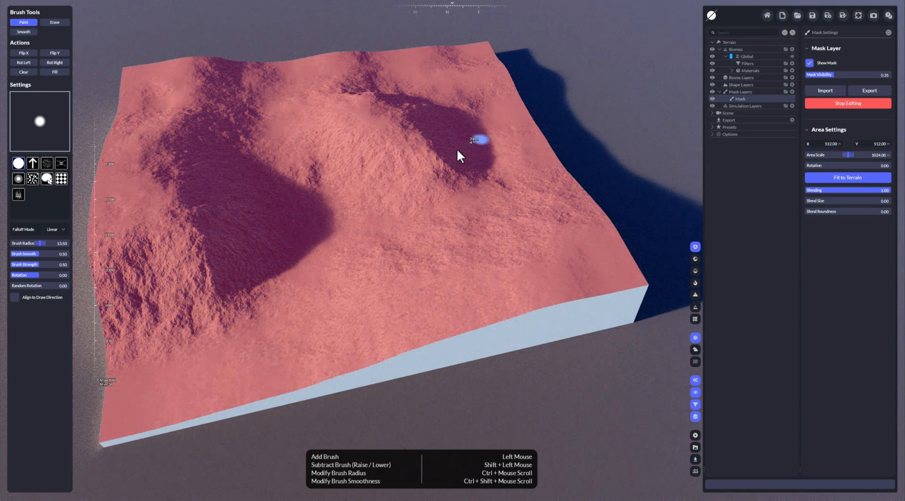
{"action": "mouse_move", "coordinate": [818, 73]}
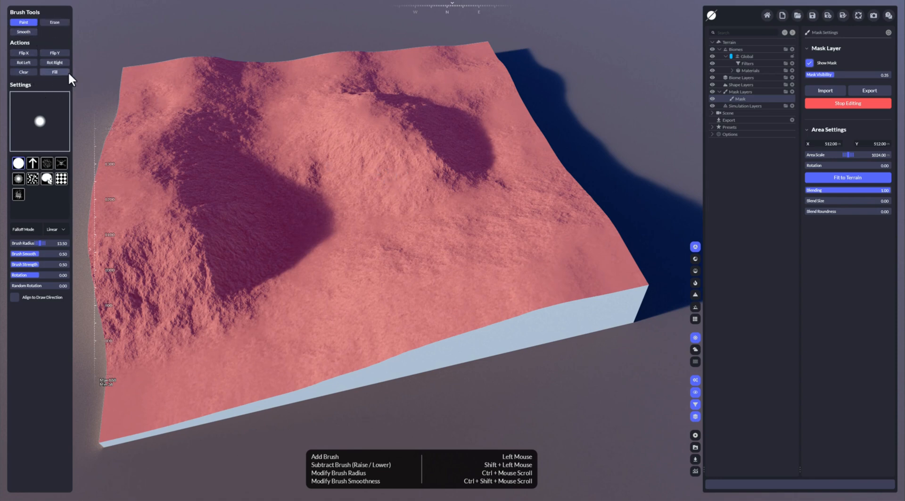
{"action": "mouse_move", "coordinate": [390, 171]}
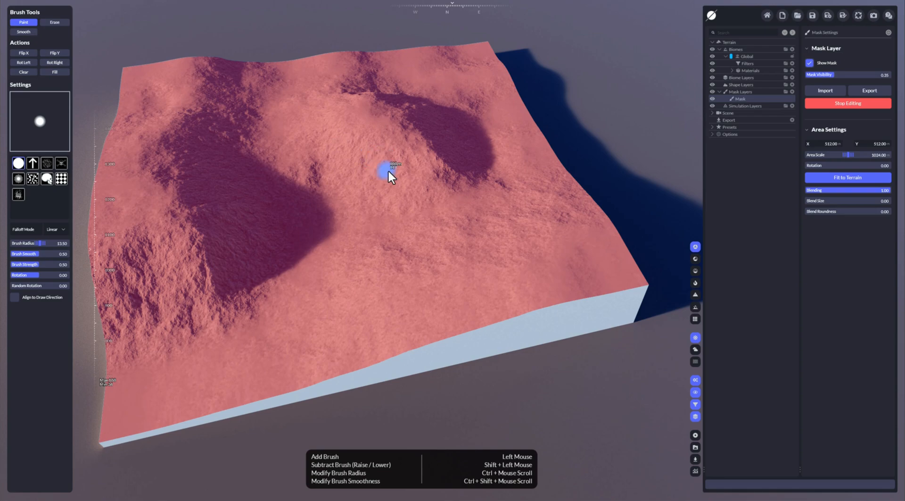
{"action": "mouse_move", "coordinate": [351, 141]}
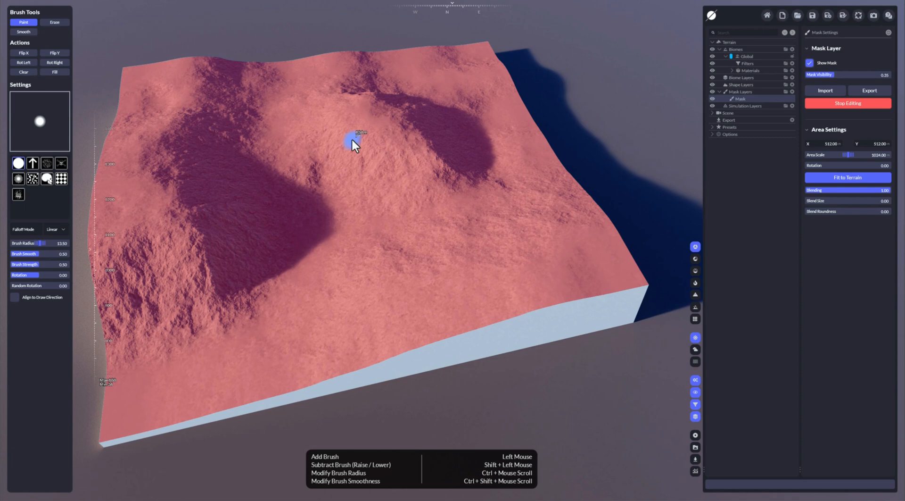
{"action": "mouse_move", "coordinate": [251, 150]}
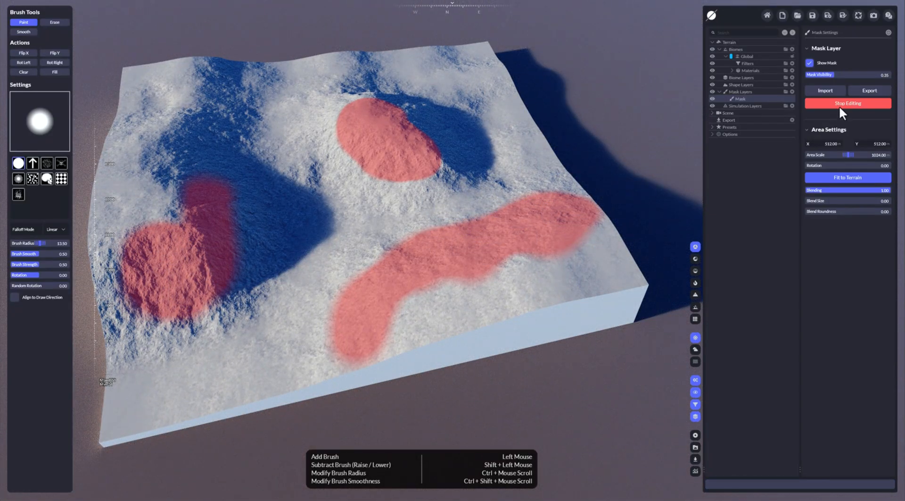
Stop editing, leaving the mask on three painted patches of the terrain.
{"action": "left_click", "coordinate": [848, 102]}
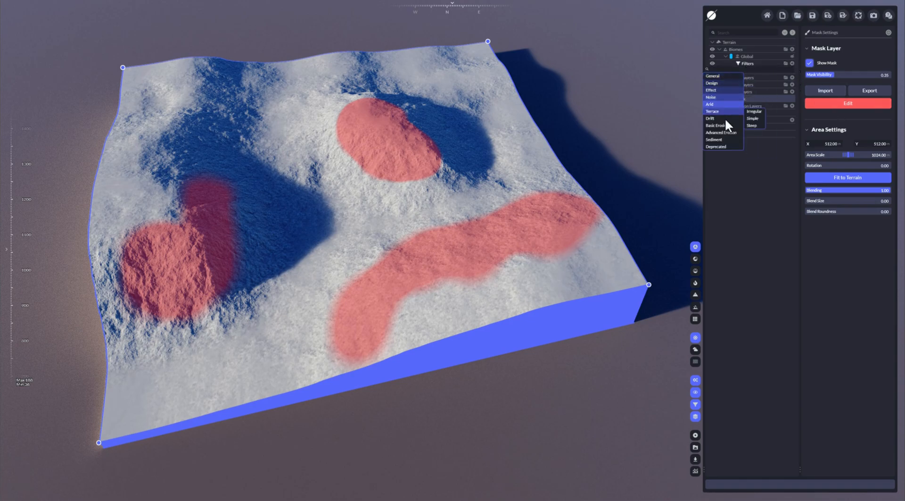
Add an Advanced Erosion filter with the Sediment Flows preset to the Global biome.
{"action": "left_click", "coordinate": [721, 132]}
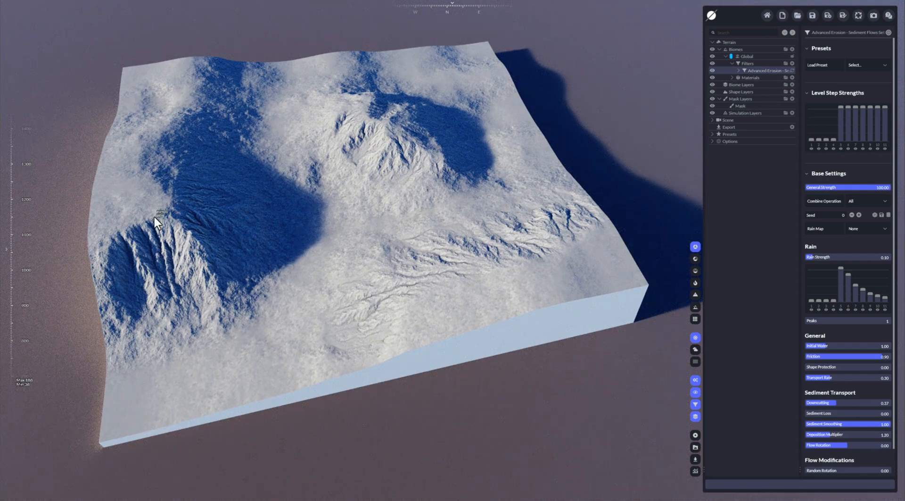
{"action": "mouse_move", "coordinate": [376, 146]}
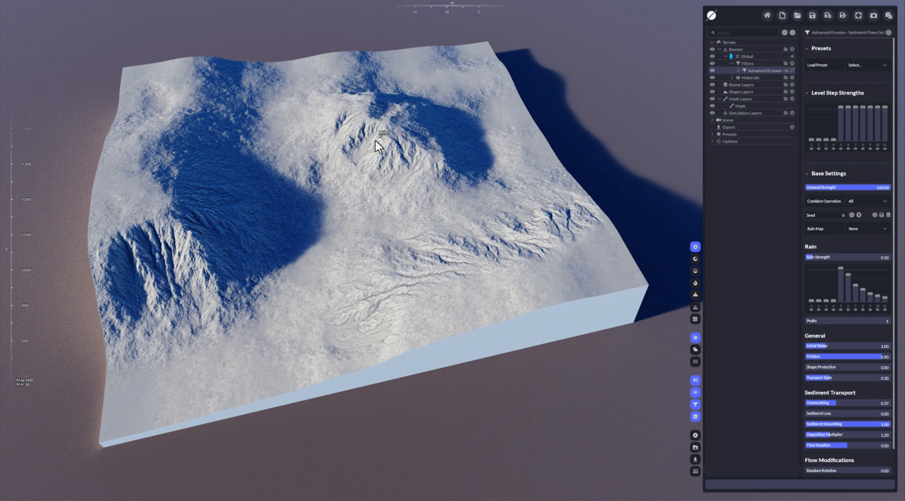
{"action": "mouse_move", "coordinate": [666, 96]}
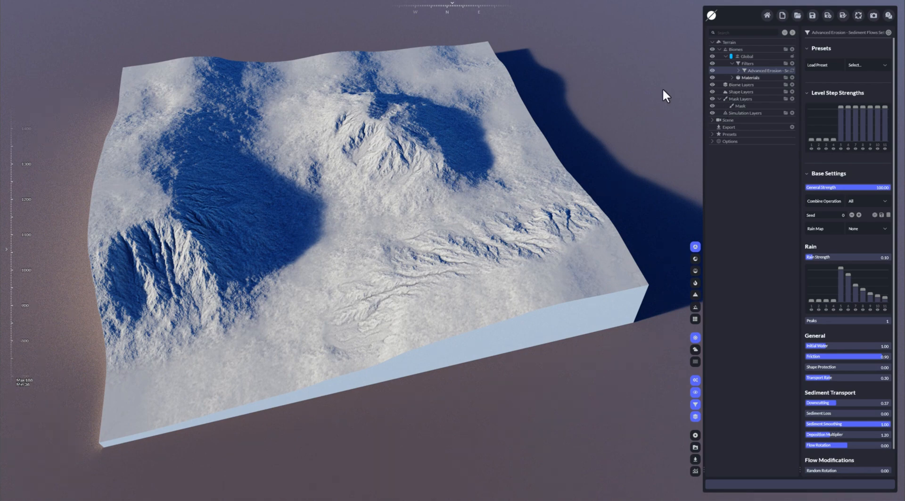
{"action": "mouse_move", "coordinate": [352, 149]}
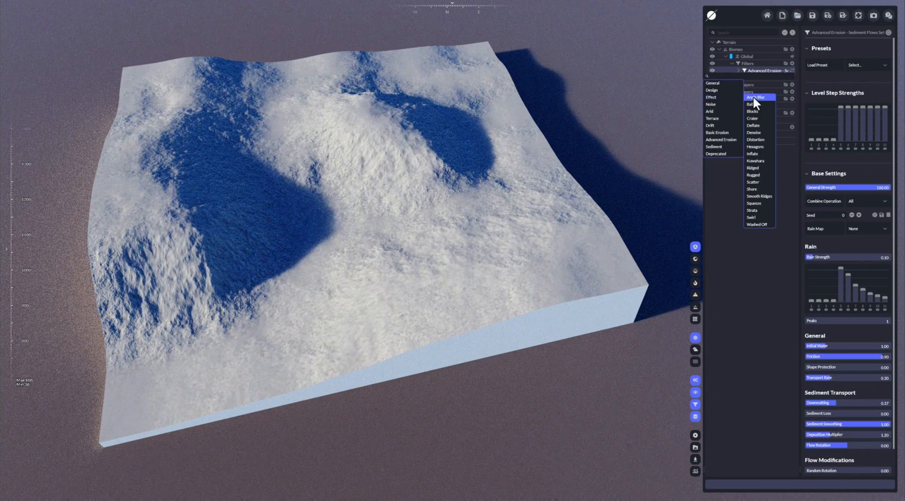
{"action": "mouse_move", "coordinate": [759, 137]}
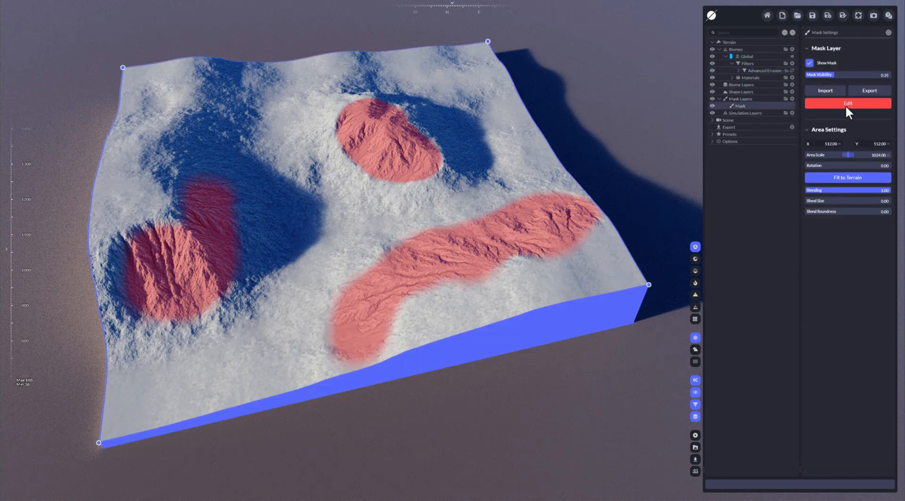
Repaint the erosion mask and stop editing so sediment channels show only in masked regions.
{"action": "left_click", "coordinate": [847, 104]}
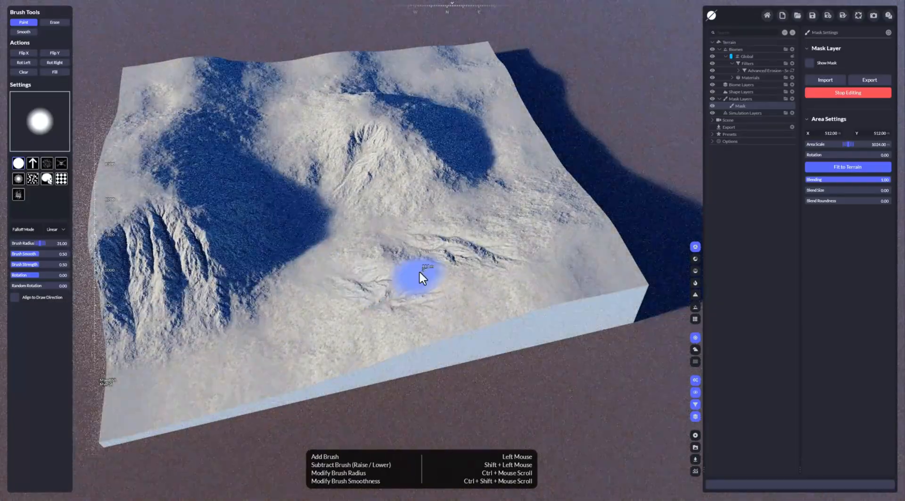
{"action": "left_click", "coordinate": [422, 274]}
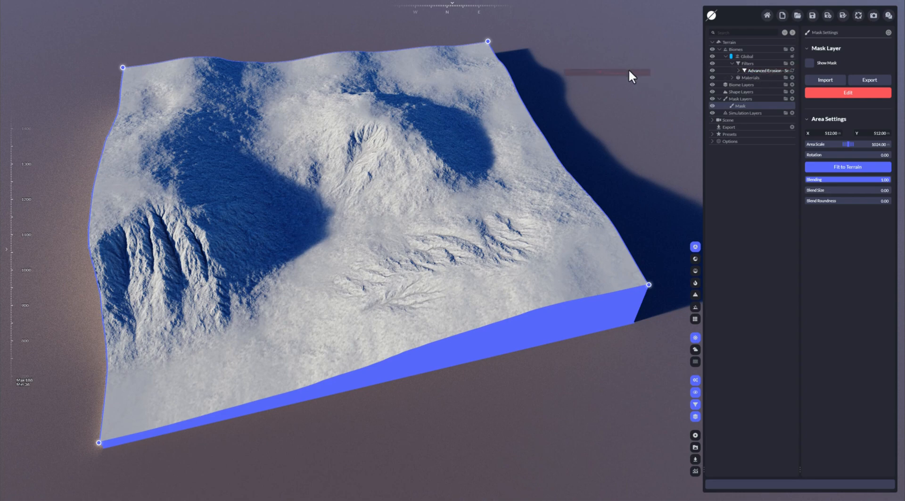
Add a green Color material under Global Materials limited to the Mask layer's painted patches.
{"action": "left_click", "coordinate": [733, 63]}
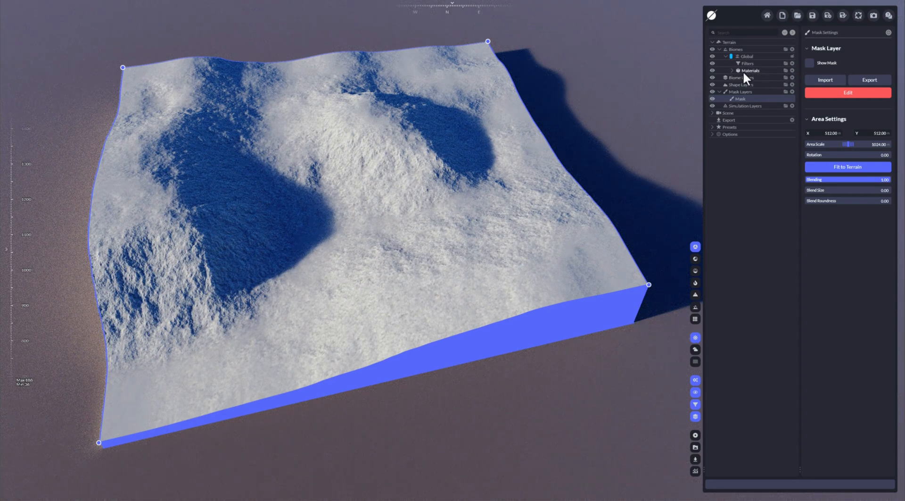
{"action": "left_click", "coordinate": [754, 78]}
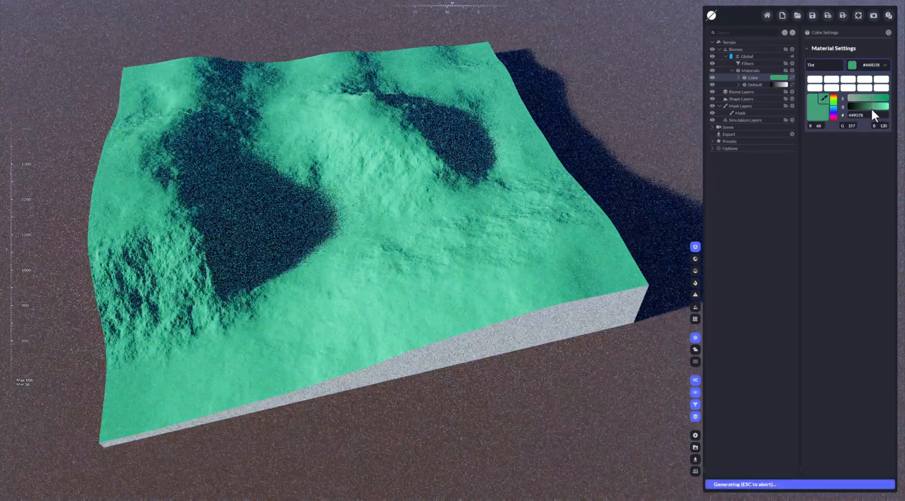
{"action": "left_click", "coordinate": [739, 112]}
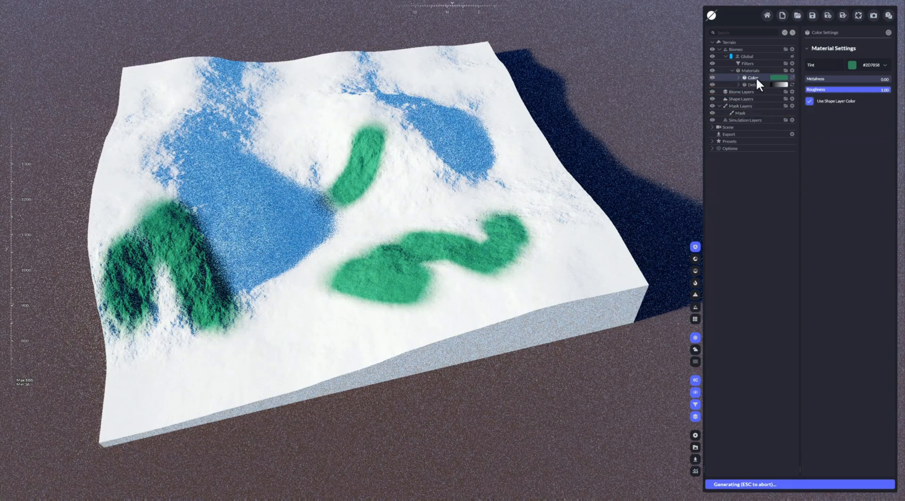
{"action": "left_click", "coordinate": [739, 112]}
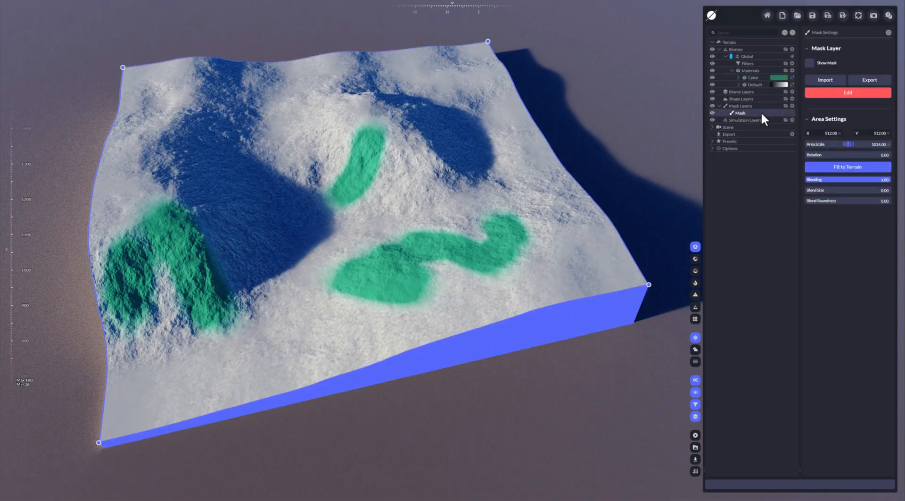
Paint extra green areas on the centre and upper slopes, then add a second mask layer Mask 1.
{"action": "left_click", "coordinate": [846, 92]}
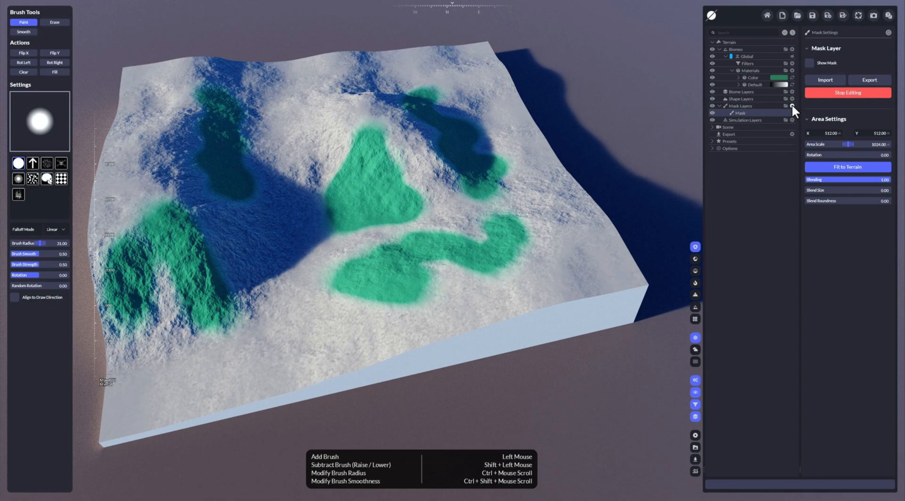
{"action": "left_click", "coordinate": [791, 71]}
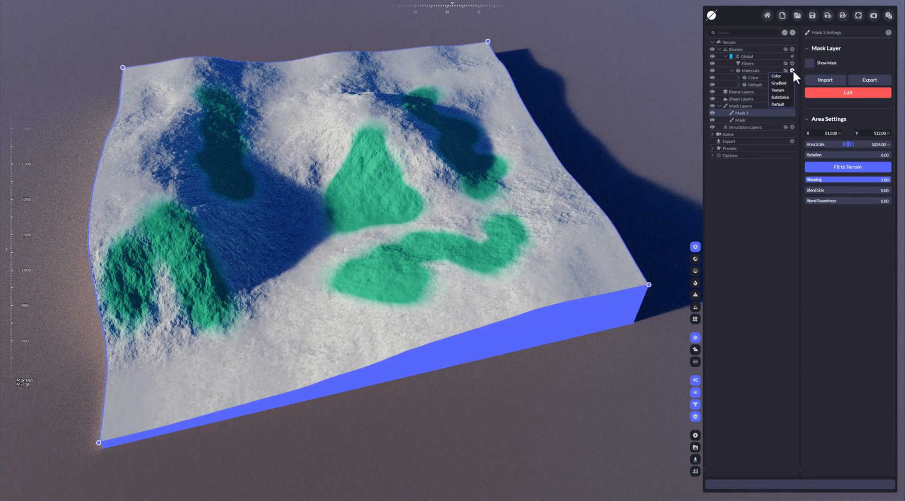
Add a cyan Color 1 material tied to Mask 1 and paint a winding river path to the front edge.
{"action": "left_click", "coordinate": [776, 76]}
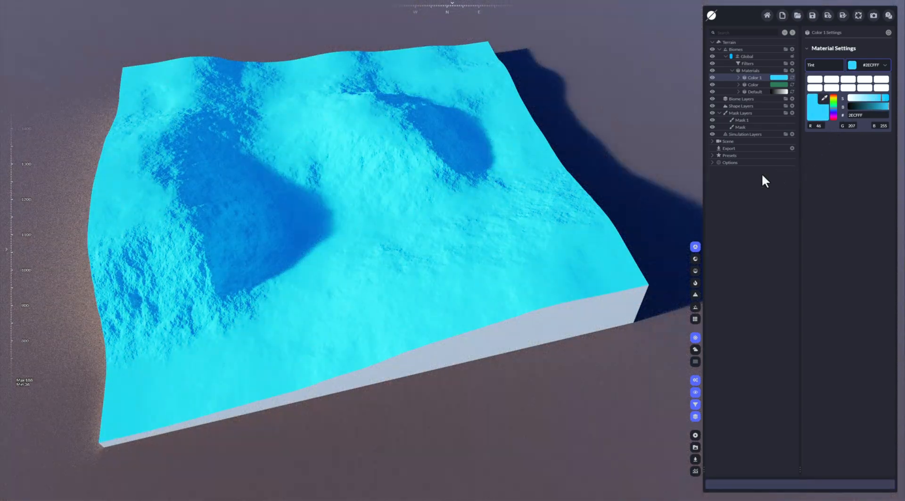
{"action": "left_click", "coordinate": [754, 76]}
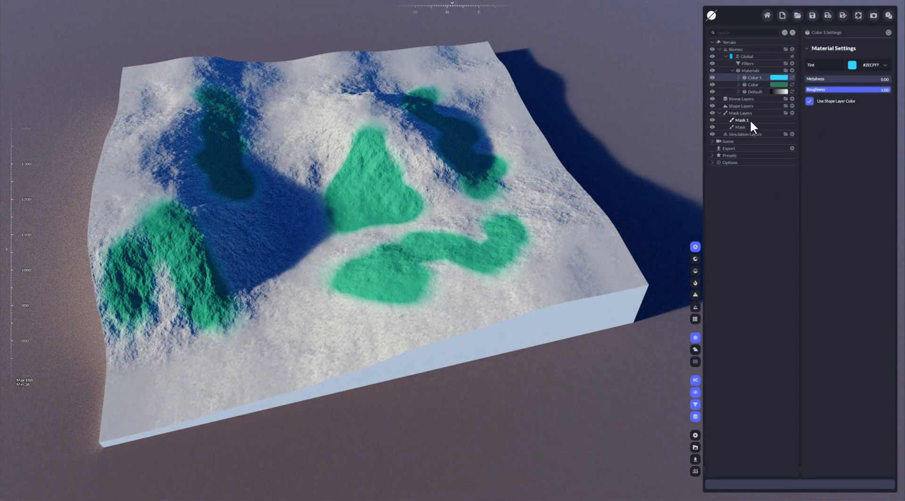
{"action": "left_click", "coordinate": [741, 120]}
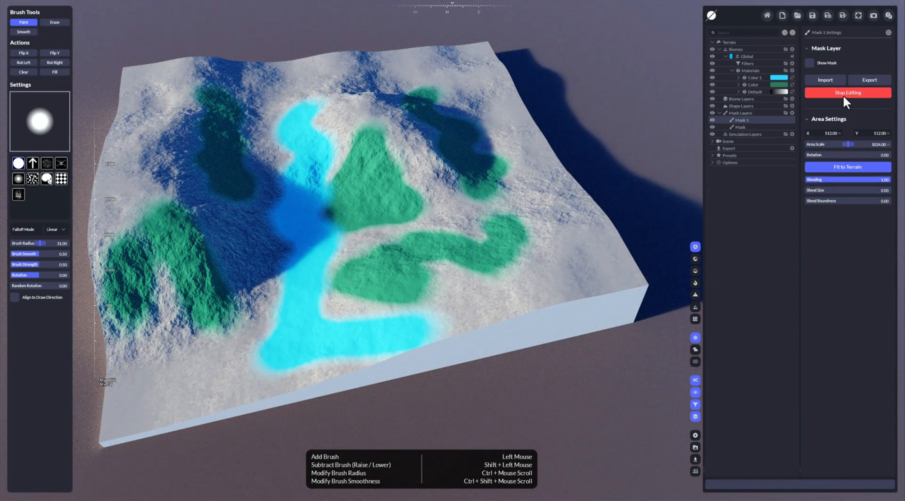
{"action": "left_click", "coordinate": [846, 92]}
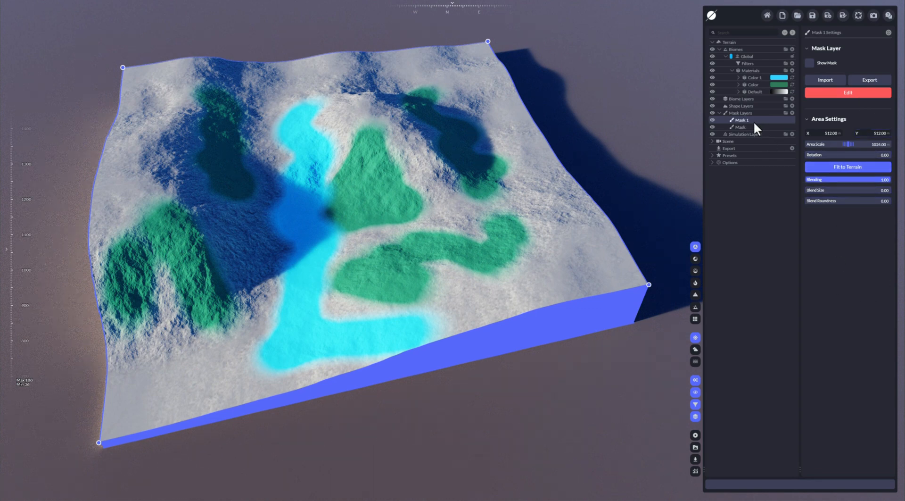
{"action": "left_click", "coordinate": [744, 119]}
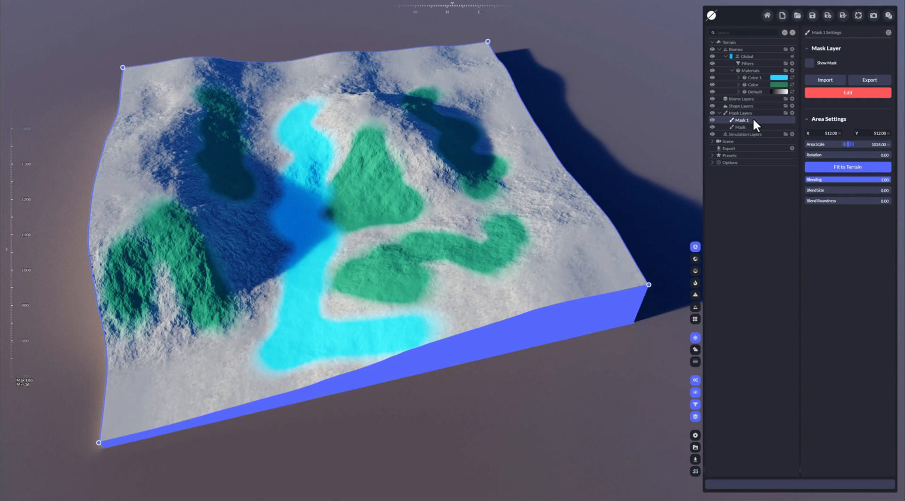
{"action": "mouse_move", "coordinate": [767, 129]}
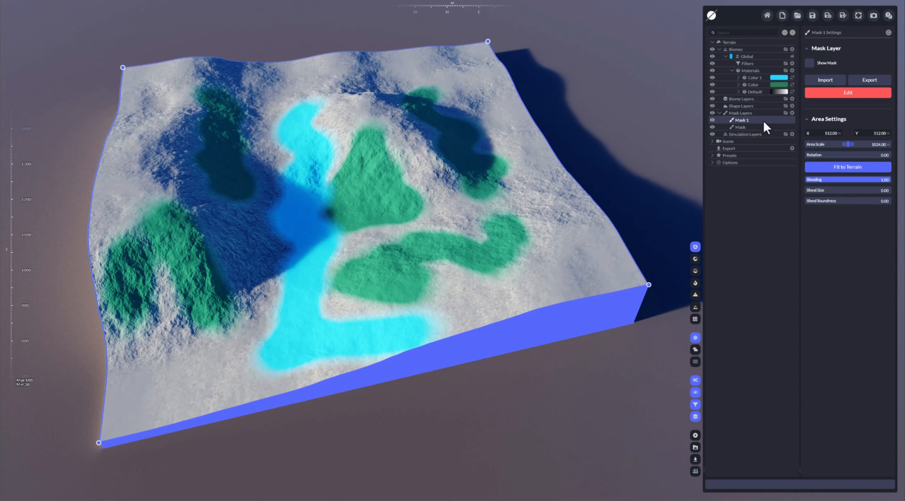